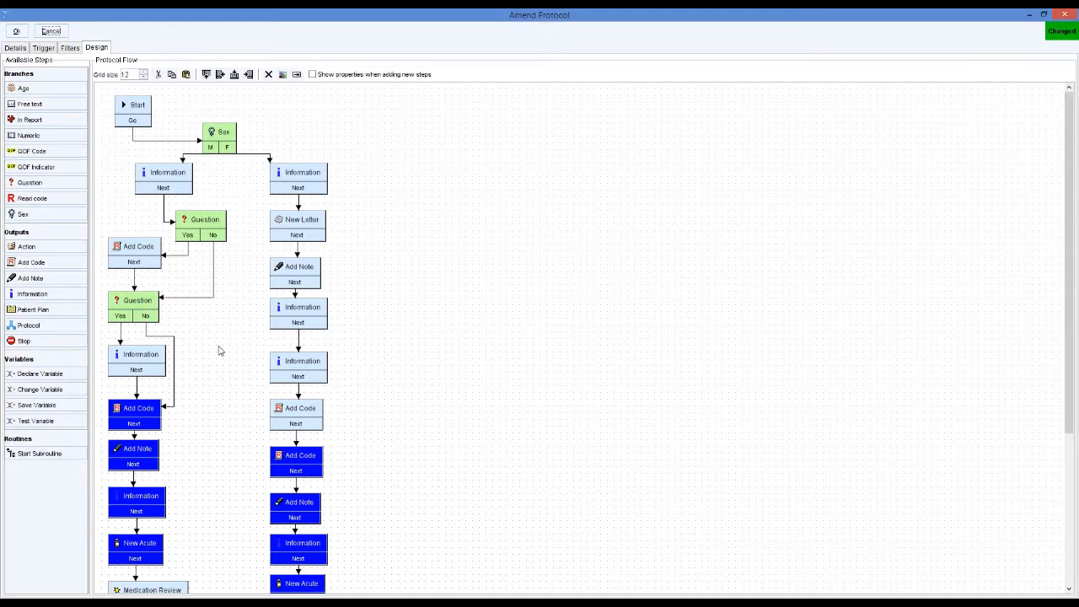
Step: Scroll the Routines palette and canvas to place a Start Subroutine box beside each blue block
scroll("down", 3)
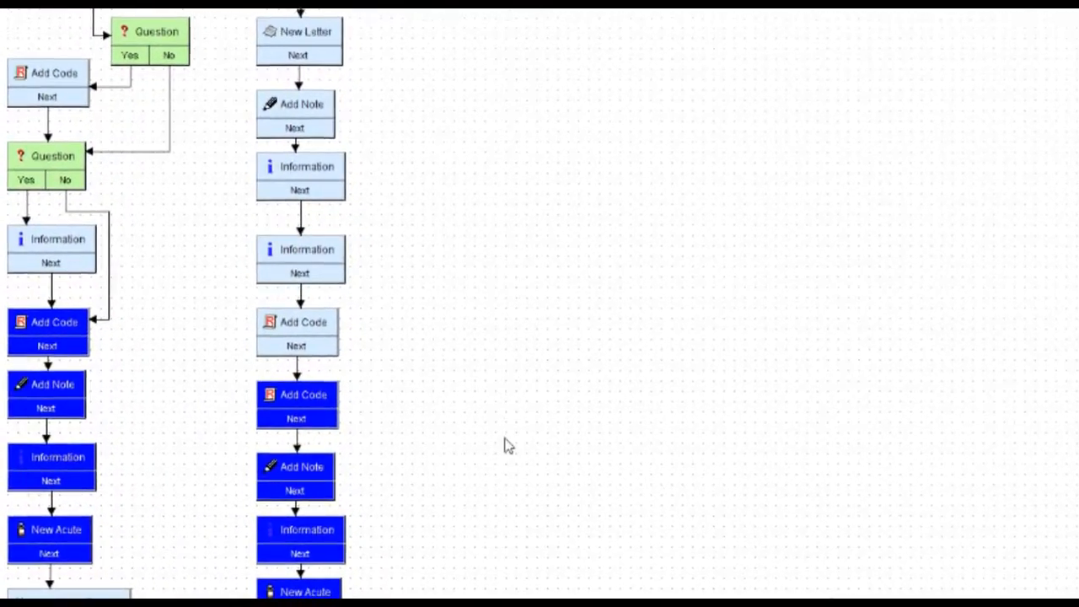
scroll("down", 3)
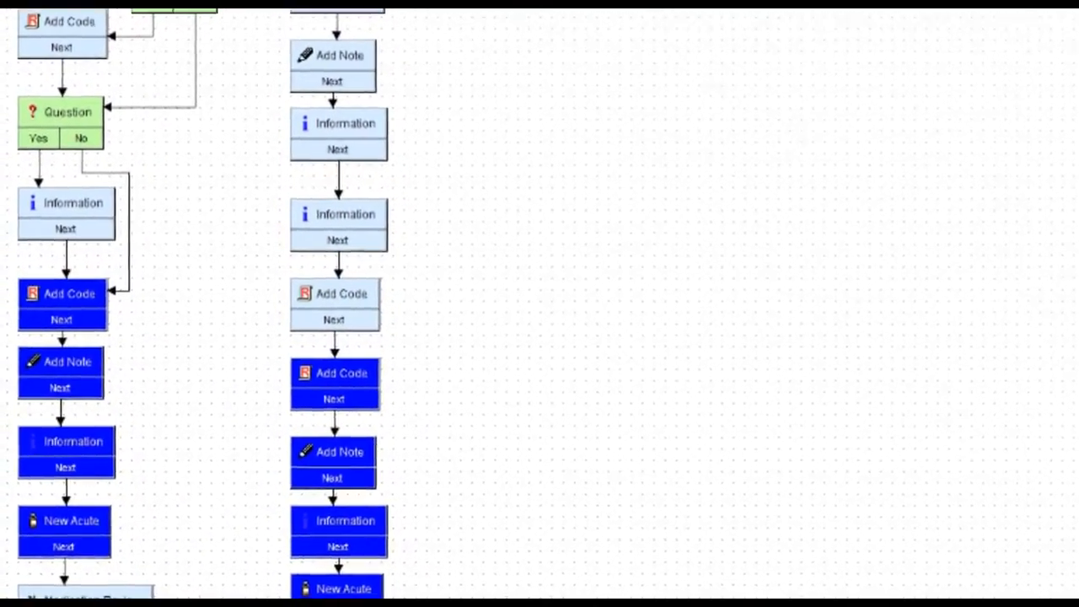
scroll("down", 3)
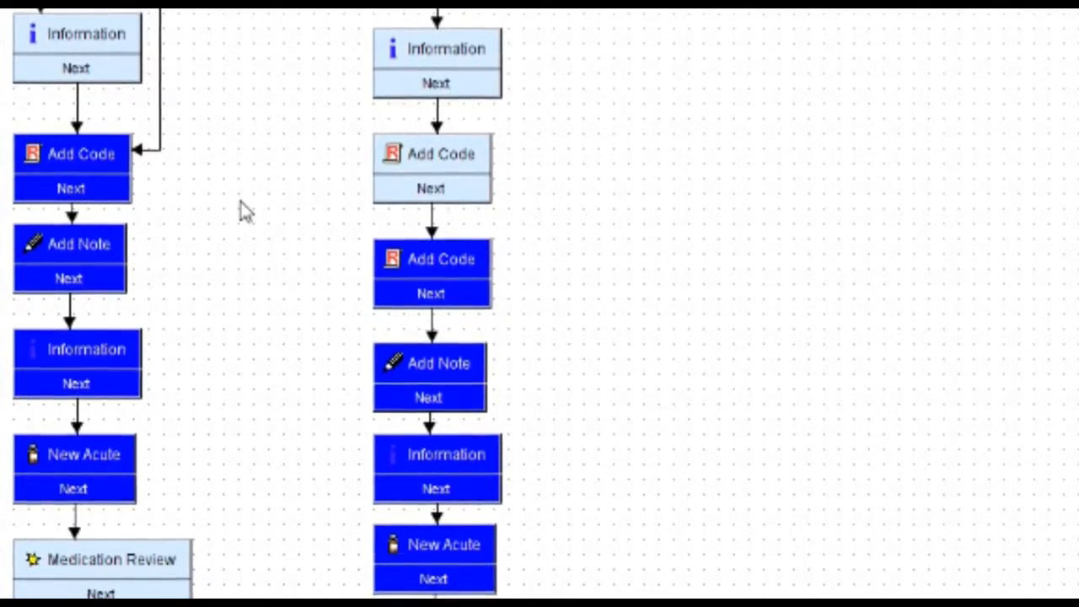
scroll("up", 3)
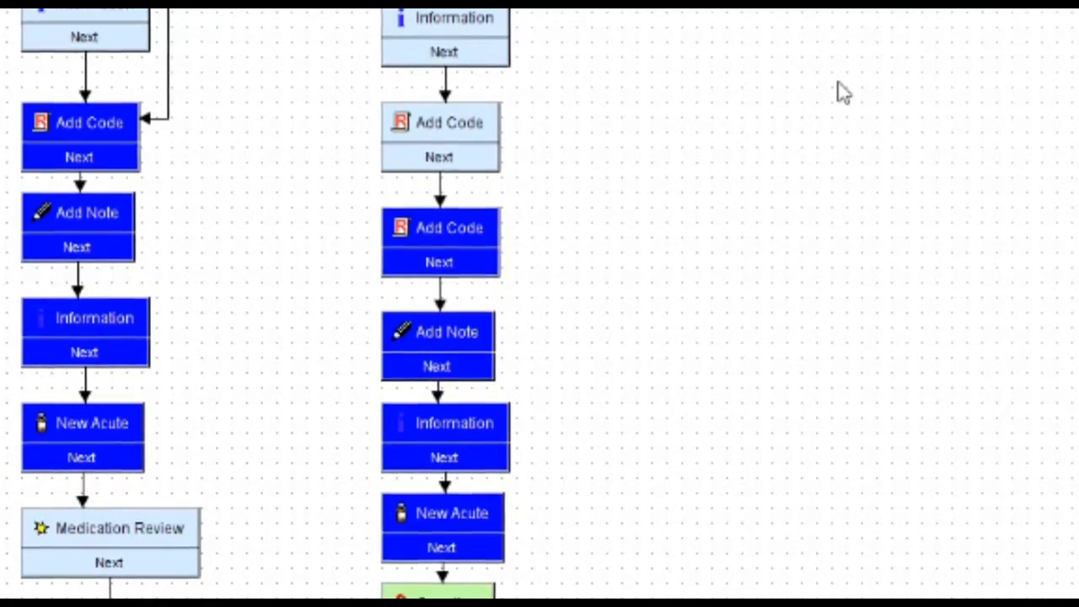
scroll("down", 3)
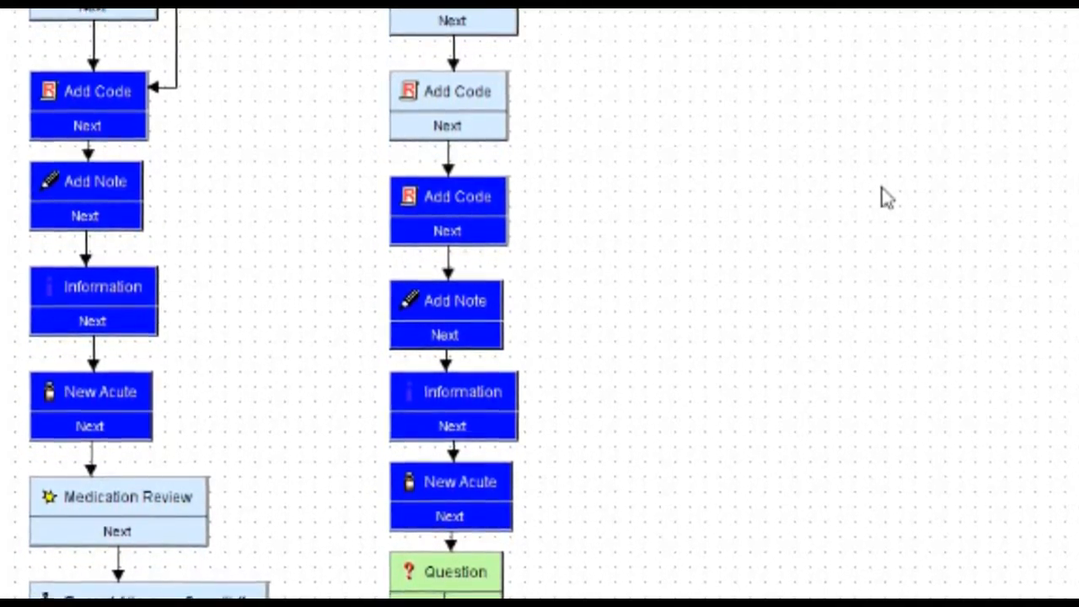
scroll("down", 3)
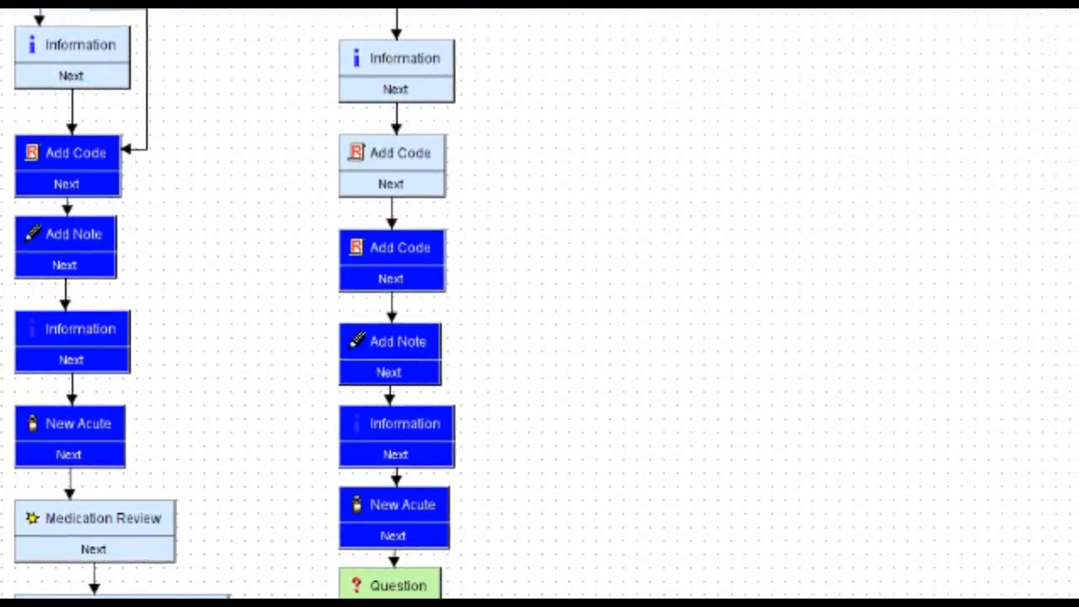
scroll("down", 3)
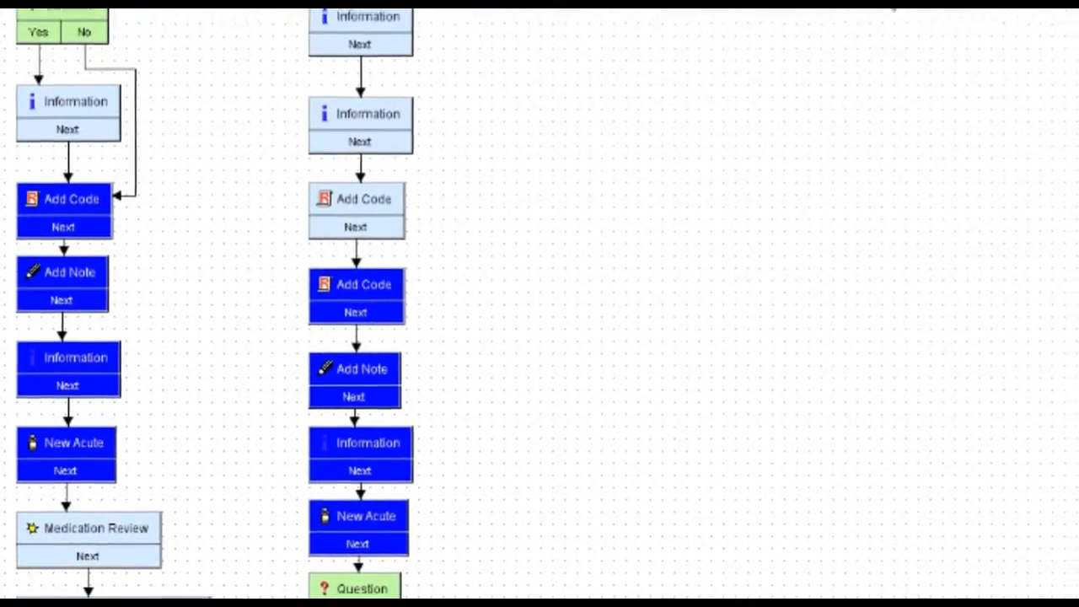
scroll("down", 3)
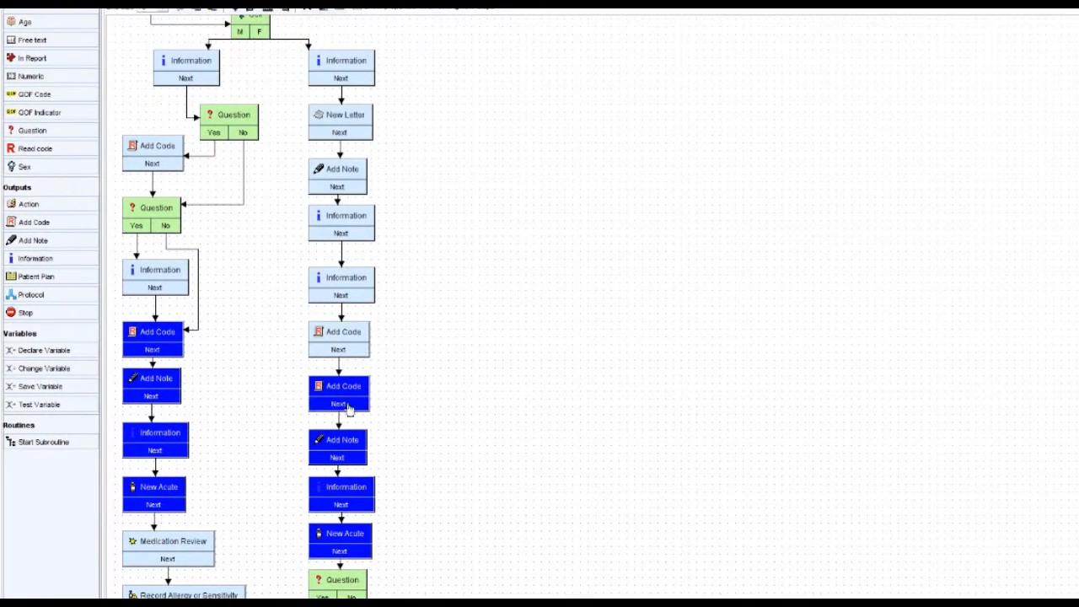
mouse_move(514, 472)
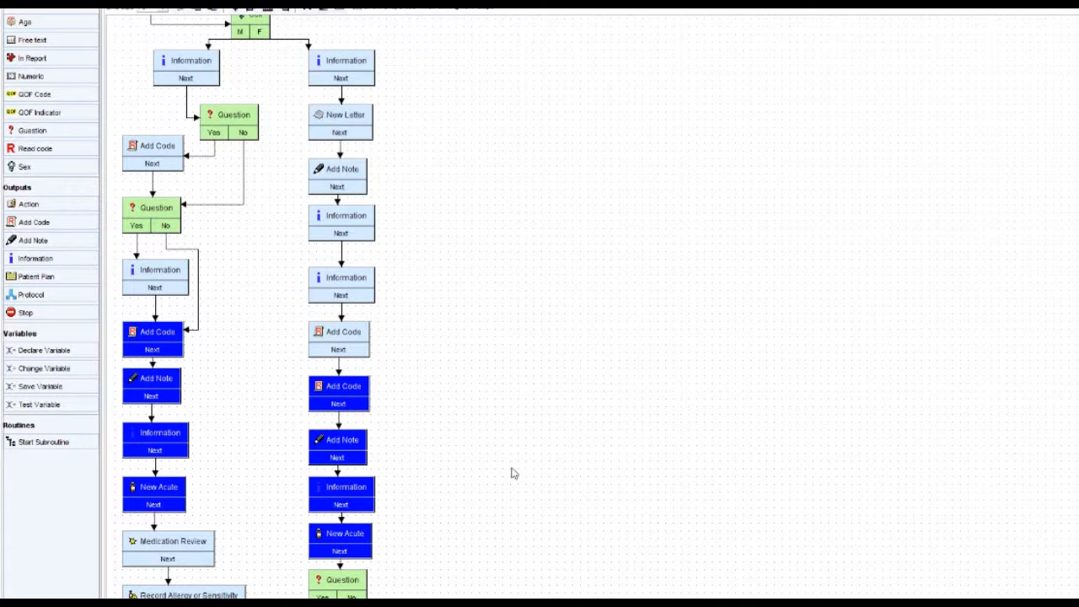
mouse_move(364, 493)
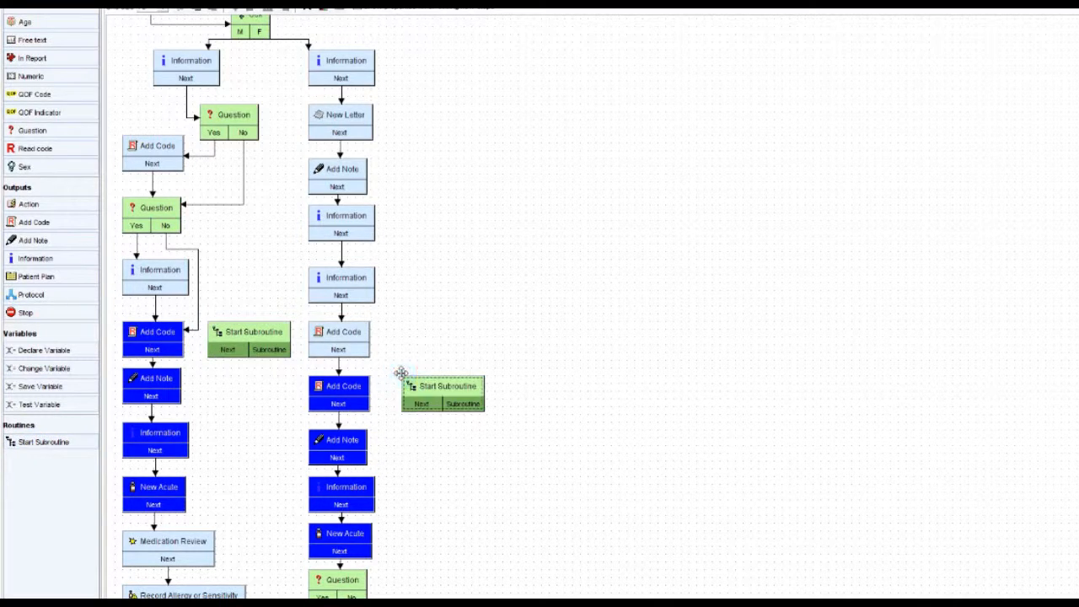
mouse_move(469, 483)
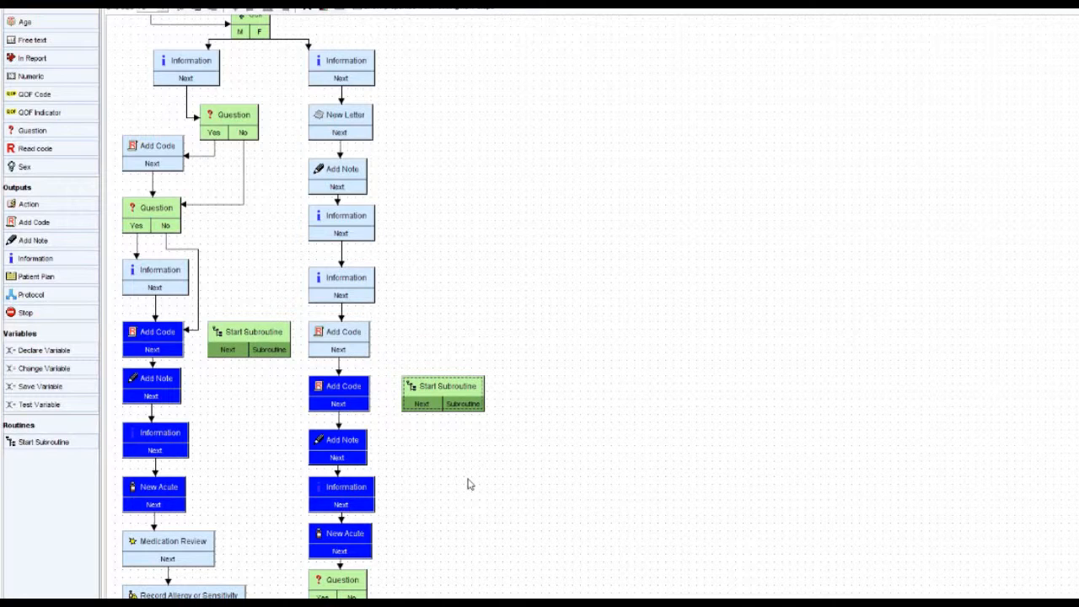
mouse_move(557, 469)
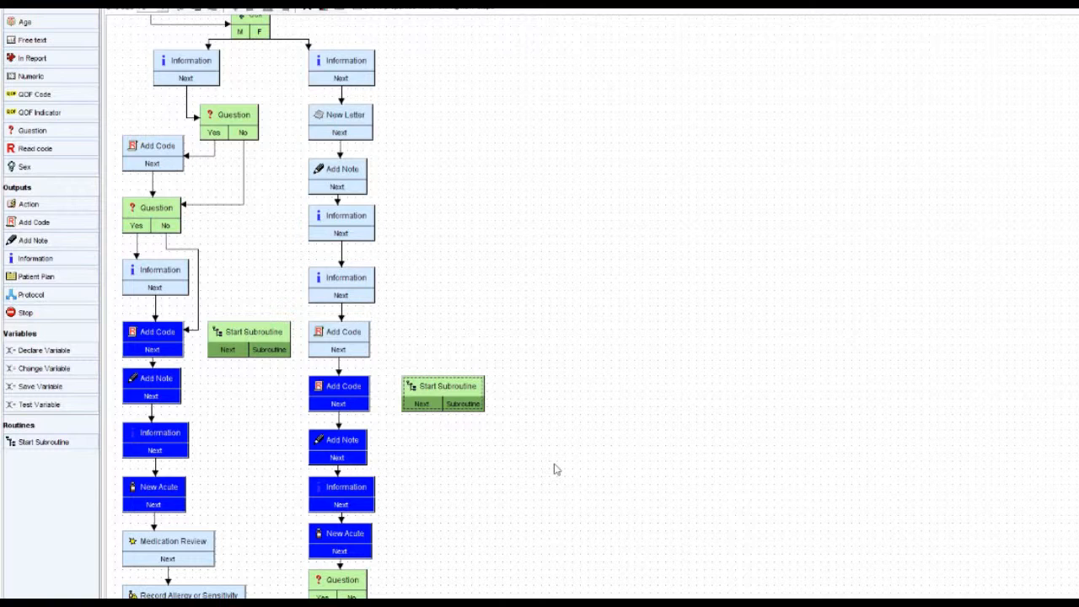
scroll("down", 3)
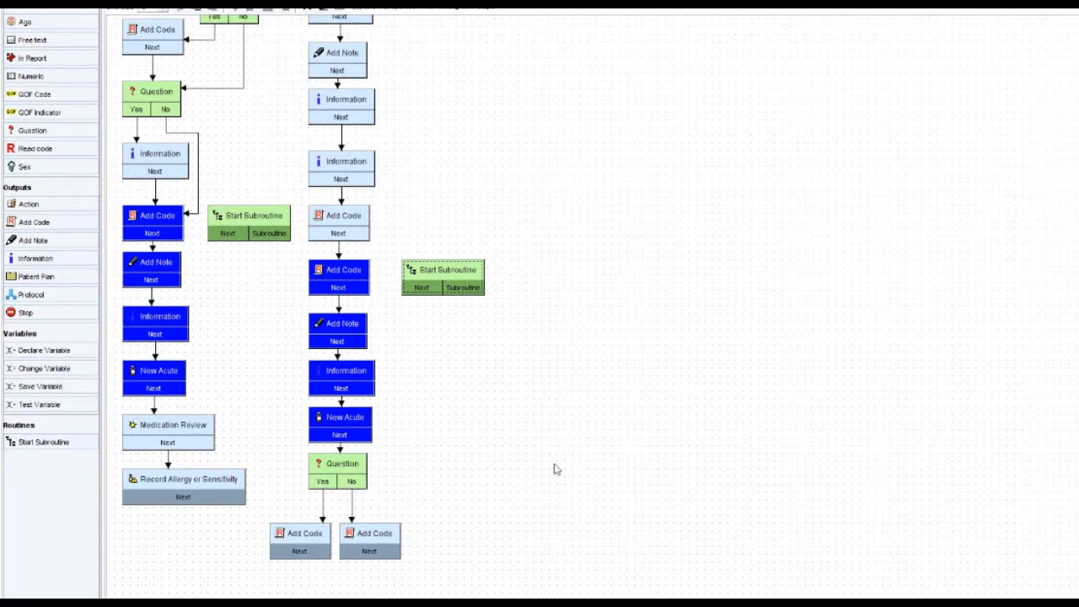
mouse_move(243, 172)
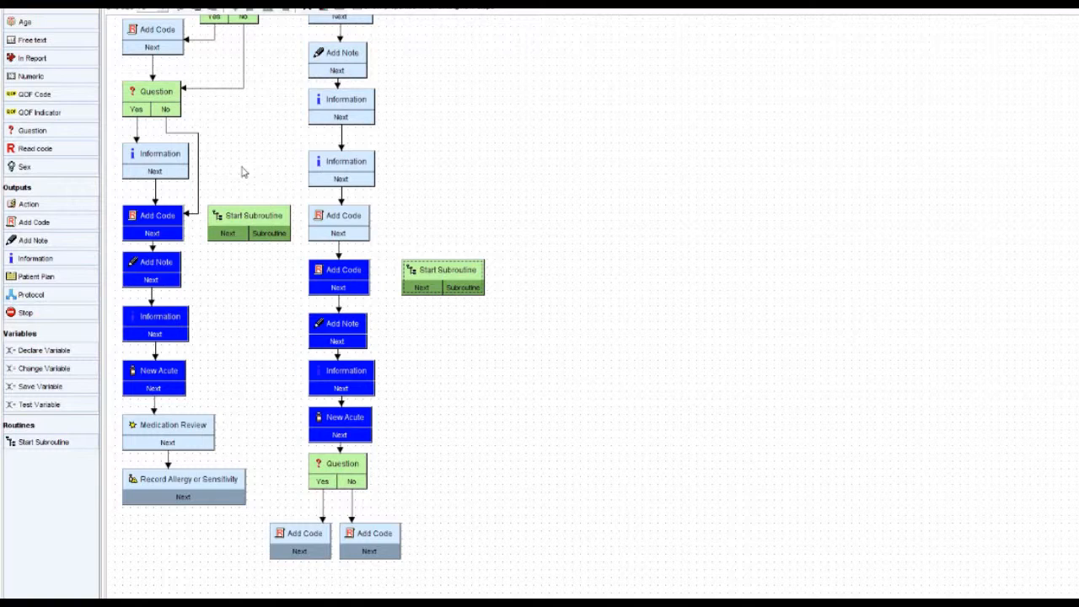
mouse_move(223, 155)
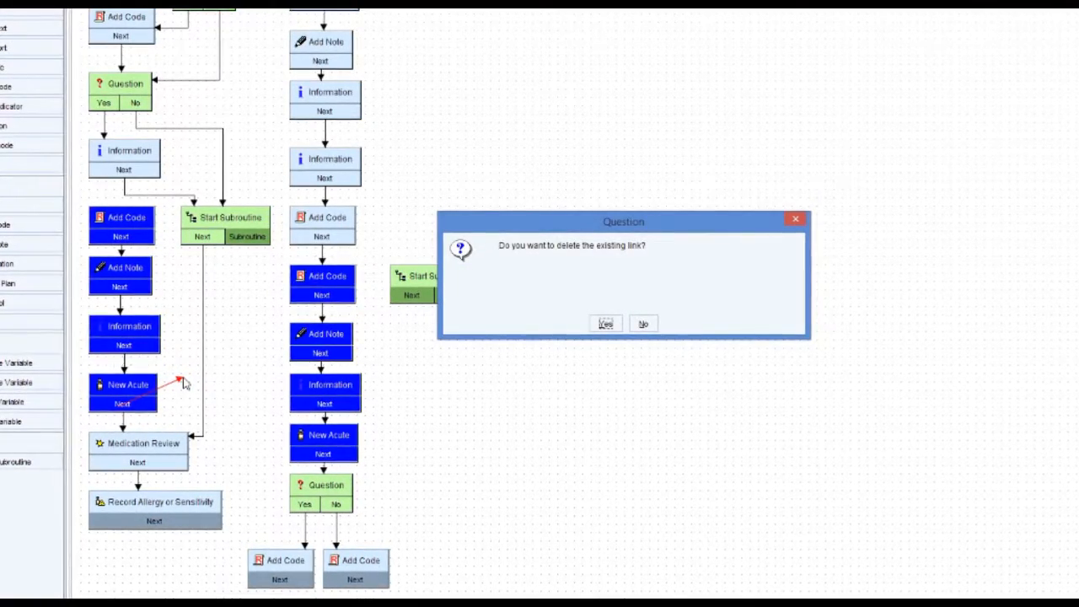
Step: Confirm Yes to delete the old Information link so the left branch runs through Start Subroutine
left_click(605, 323)
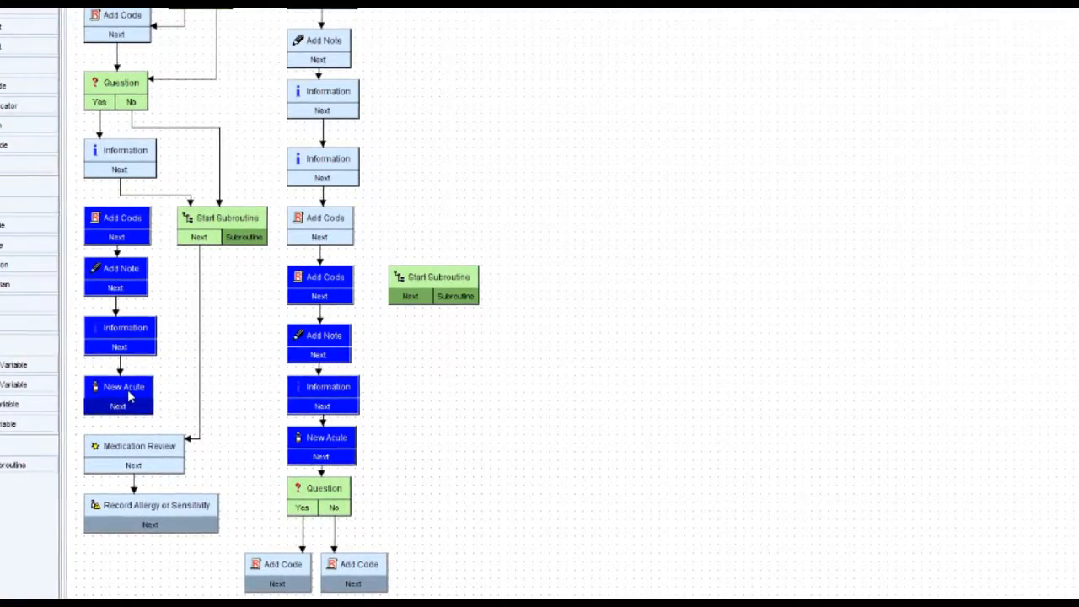
mouse_move(121, 388)
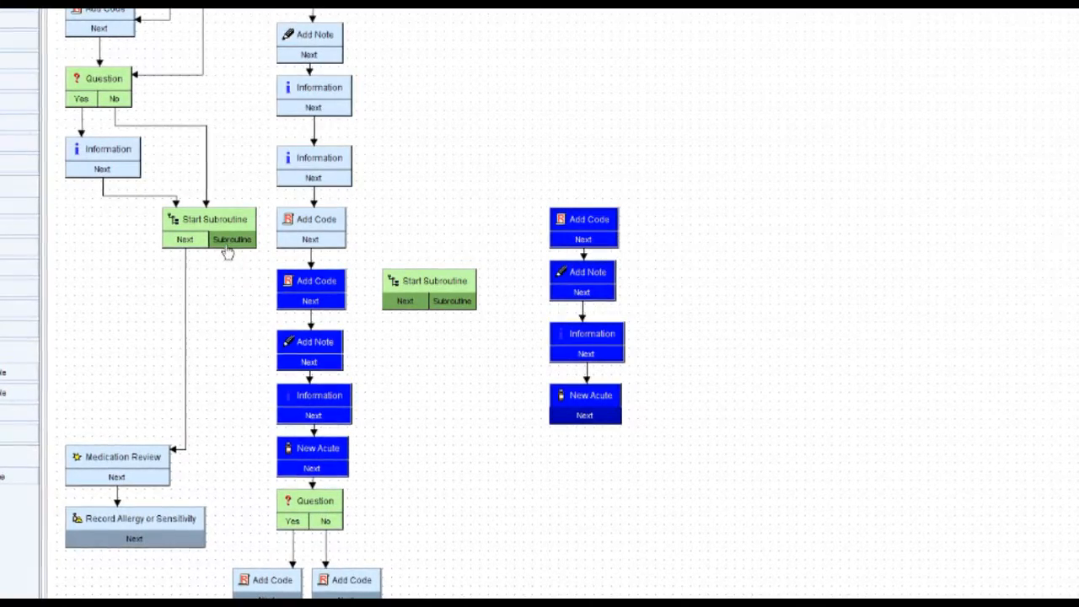
left_click_drag(229, 239, 583, 219)
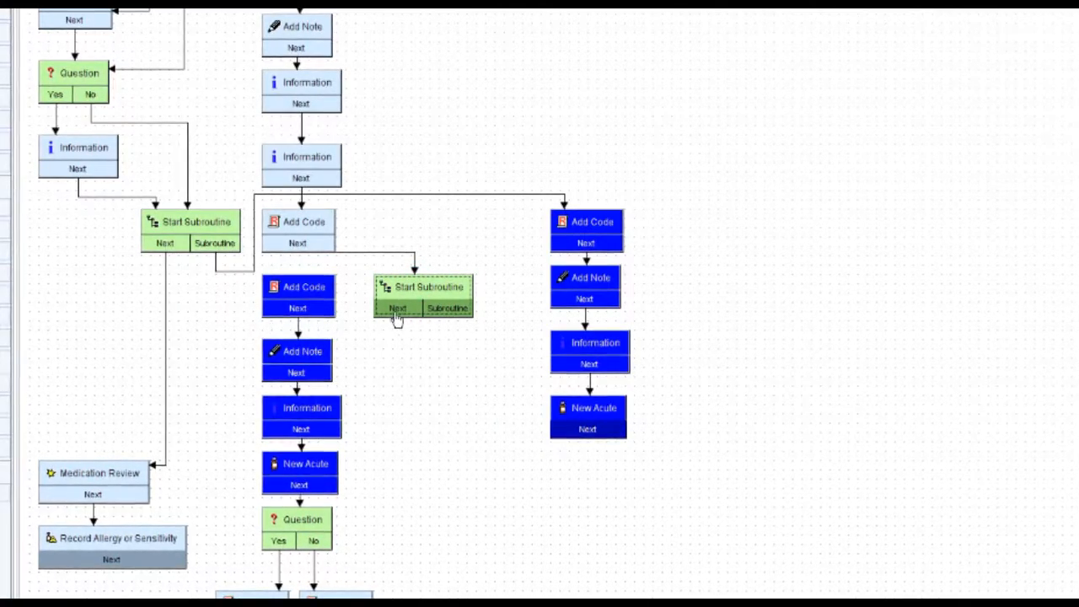
left_click_drag(396, 307, 320, 526)
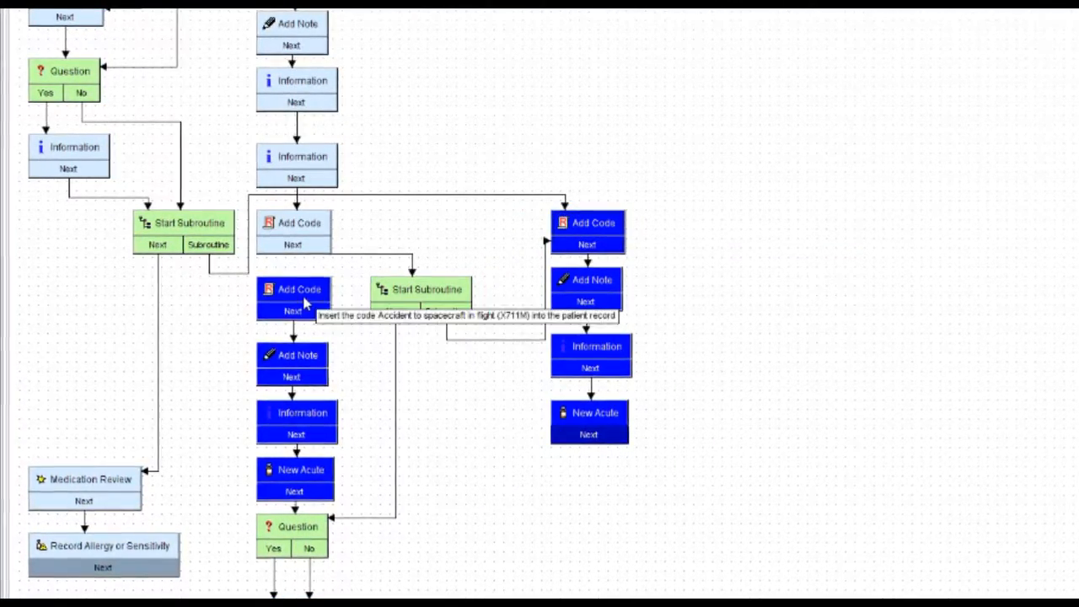
mouse_move(303, 415)
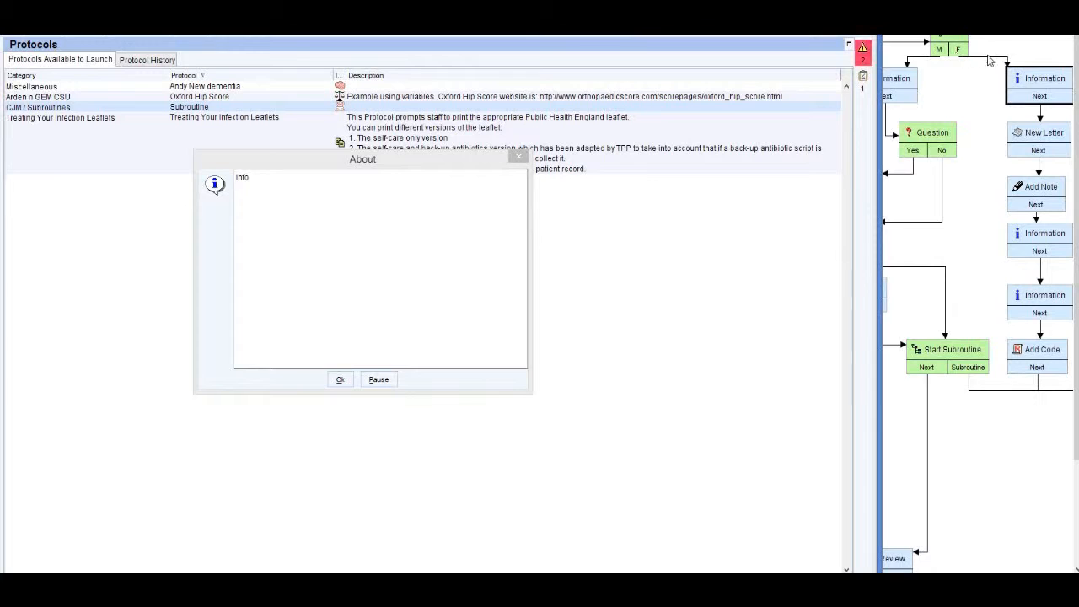
mouse_move(334, 306)
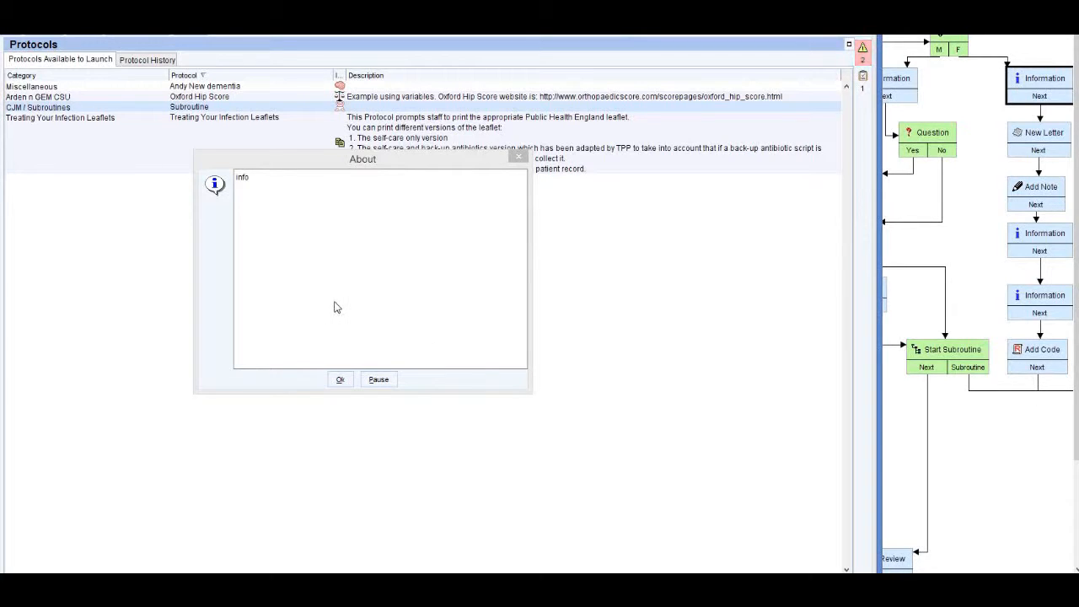
Step: Launch the Subroutine protocol and acknowledge both Information messages with Ok
left_click(341, 378)
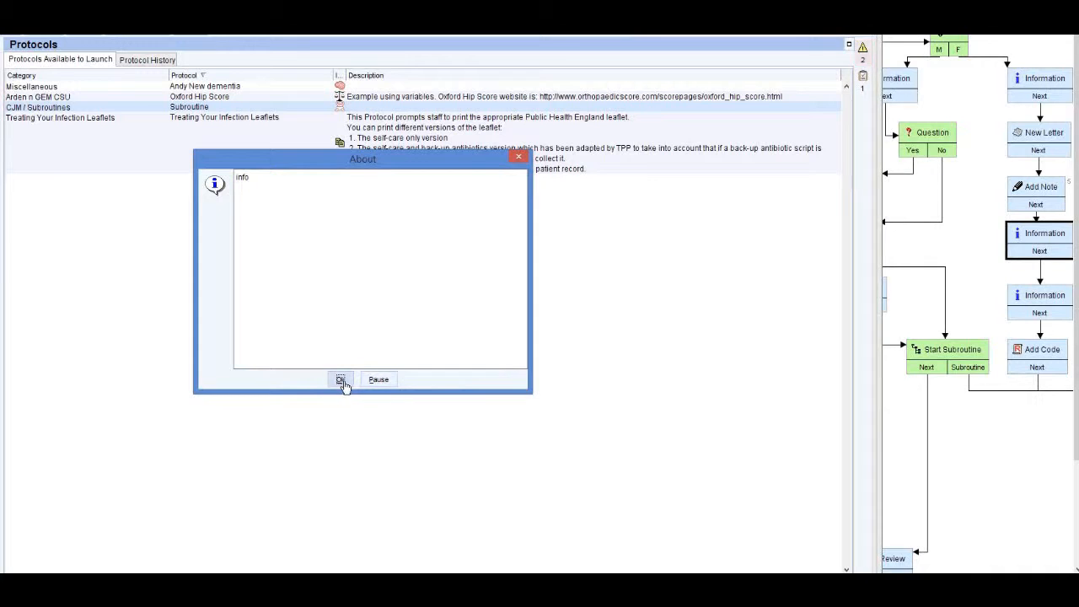
left_click(340, 380)
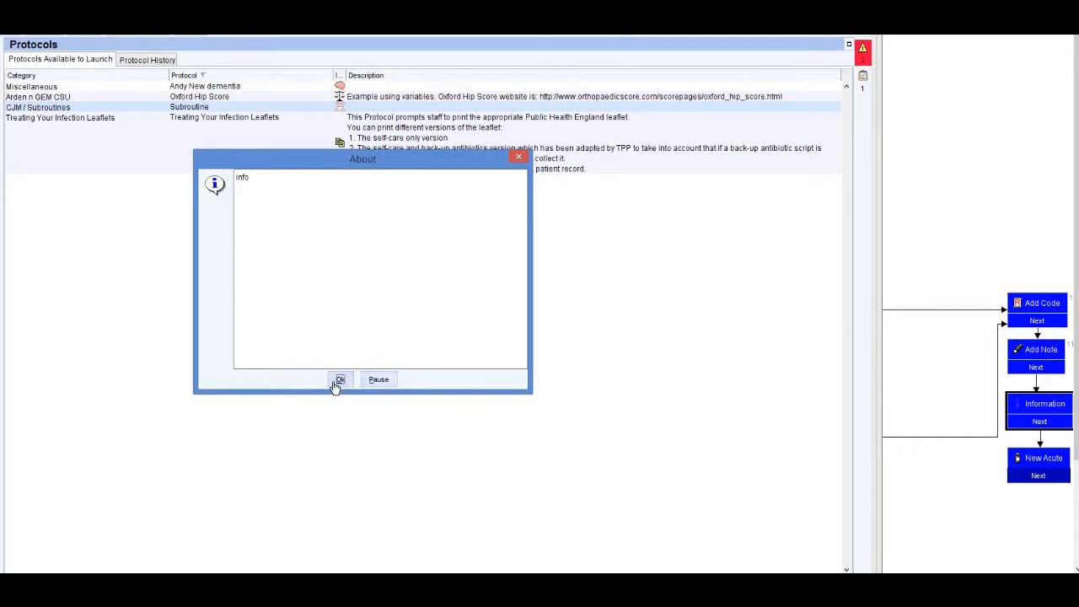
left_click(341, 379)
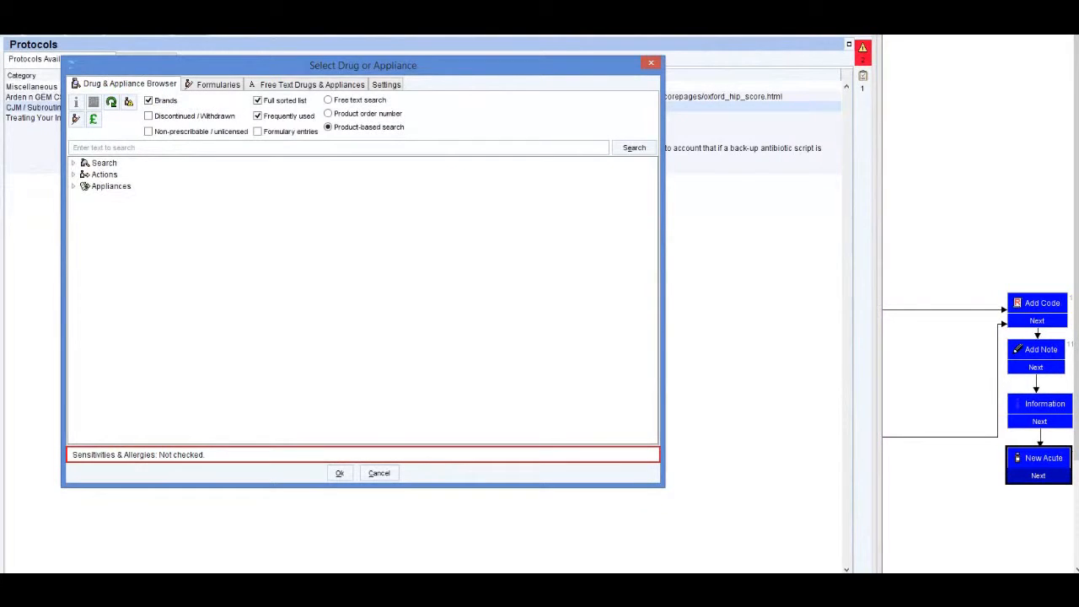
Step: Close Select Drug or Appliance and answer Yes to the Question, ending the run
left_click(377, 472)
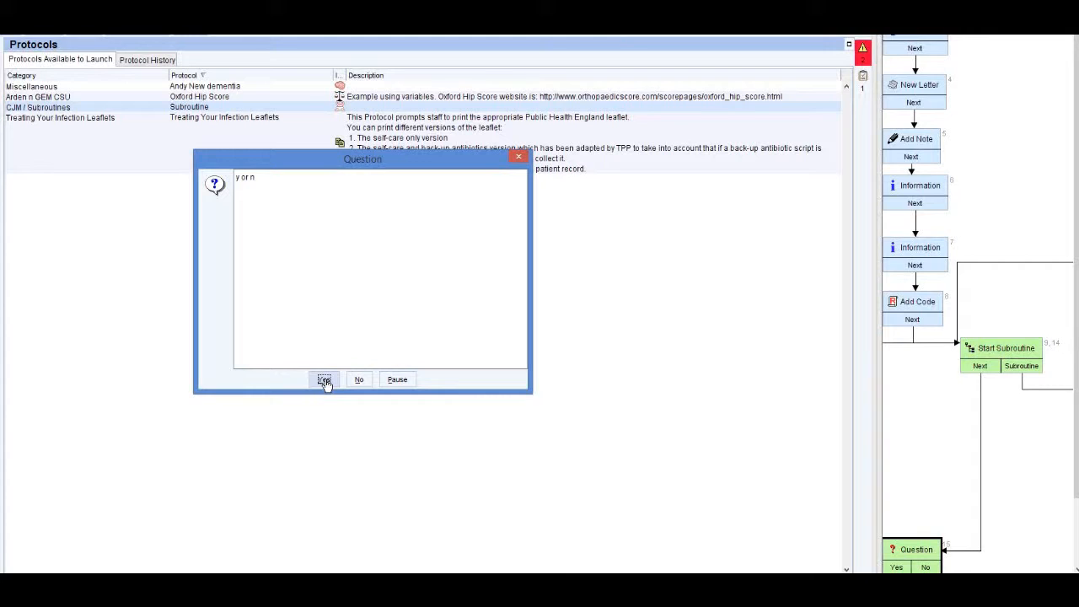
left_click(324, 378)
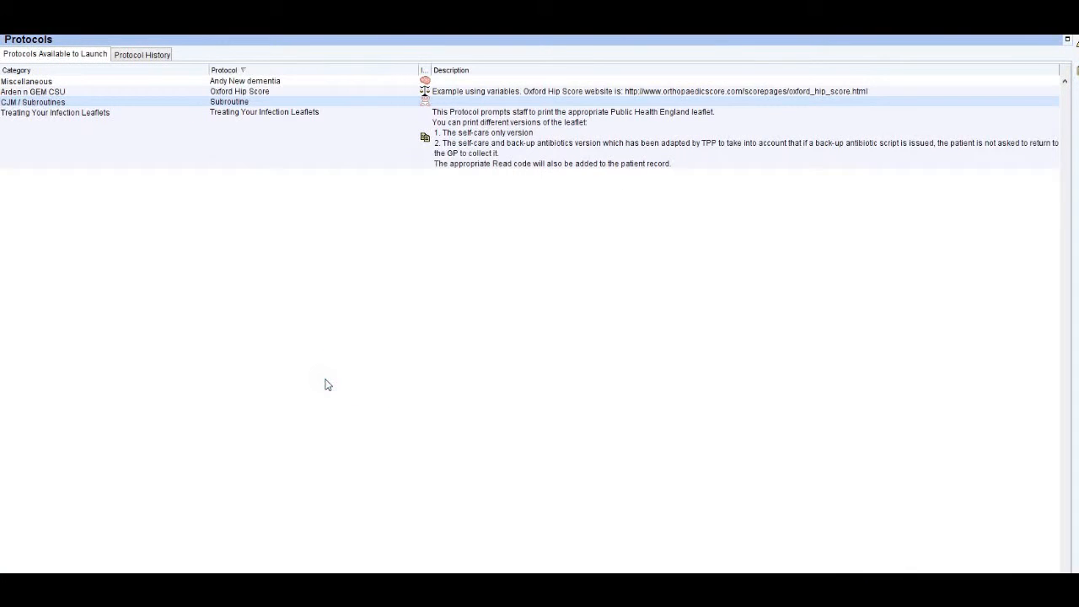
Step: From Protocol History, open the Subroutine Protocol Used record and review its recorded flowchart
left_click(141, 54)
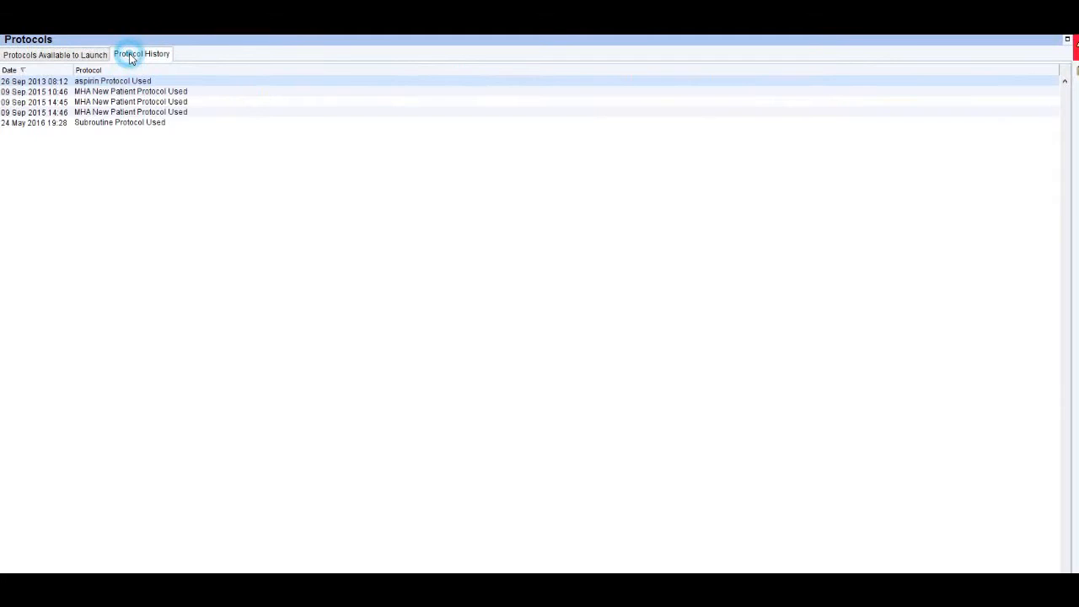
left_click(118, 121)
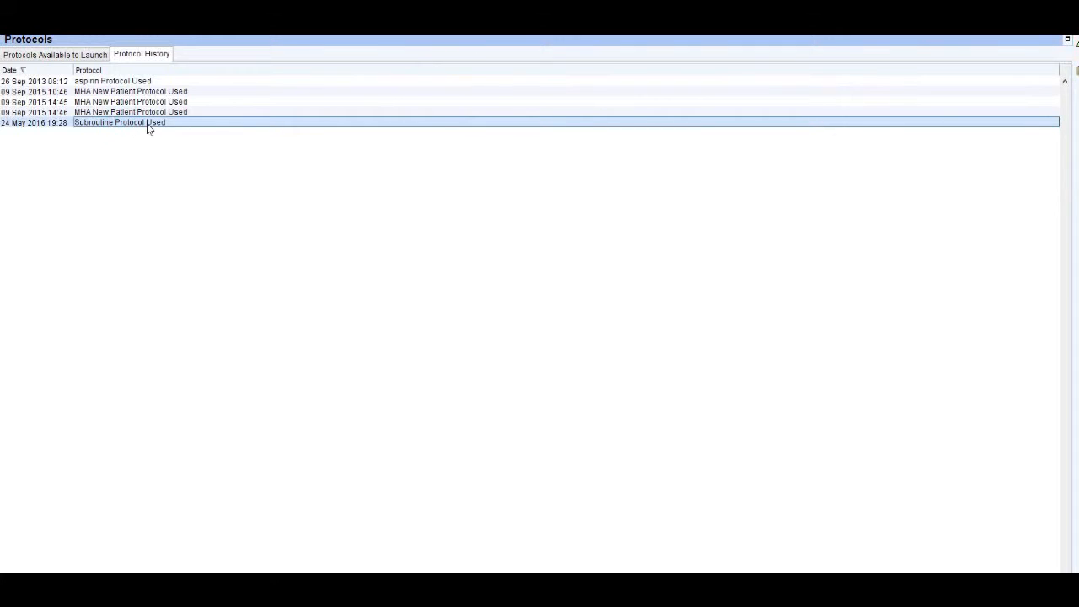
double_click(118, 122)
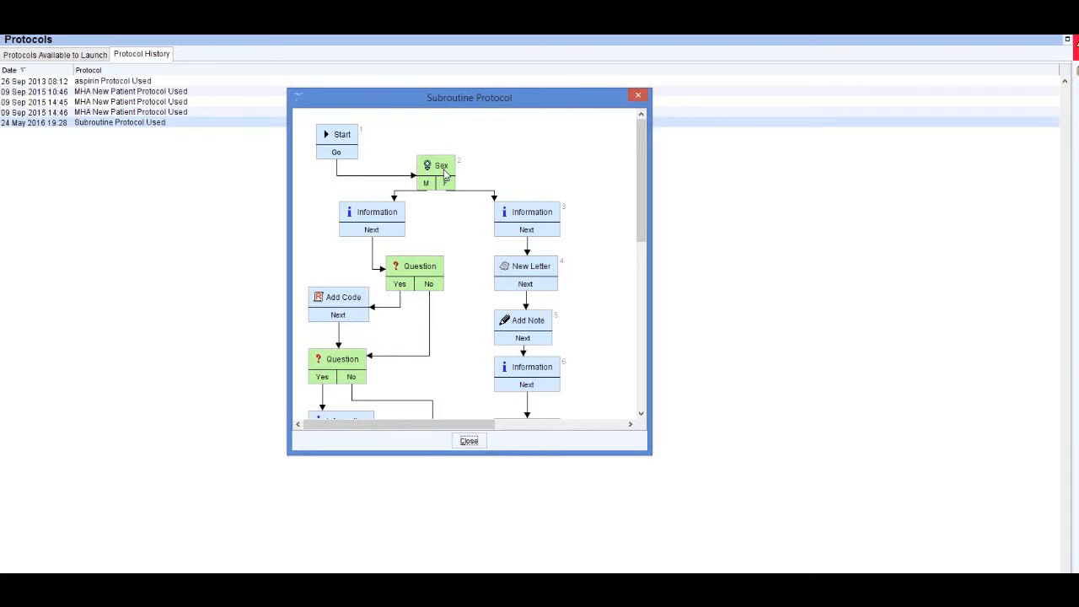
mouse_move(554, 309)
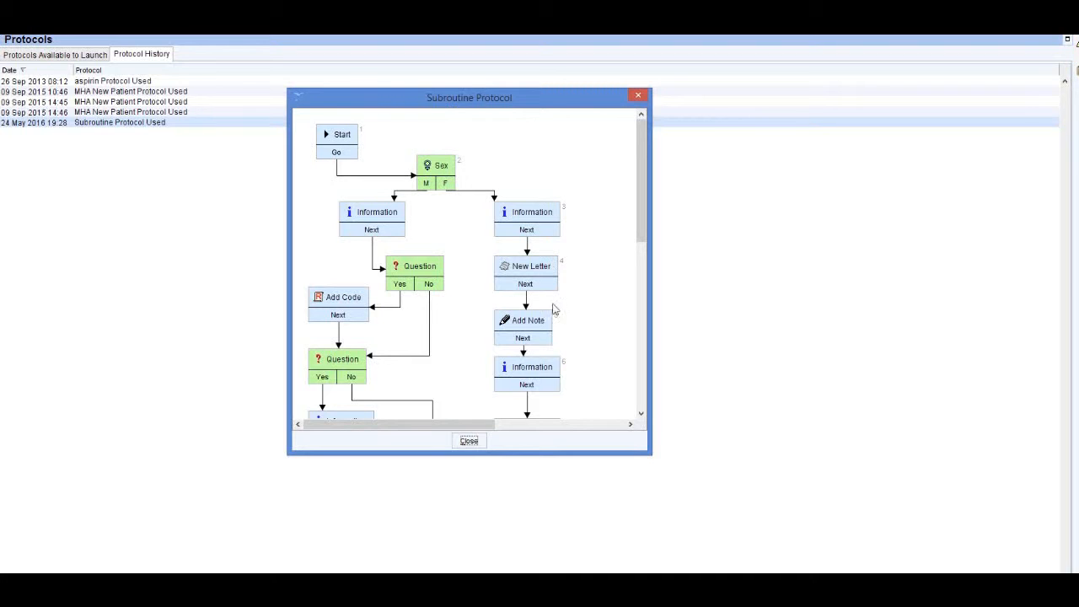
mouse_move(556, 384)
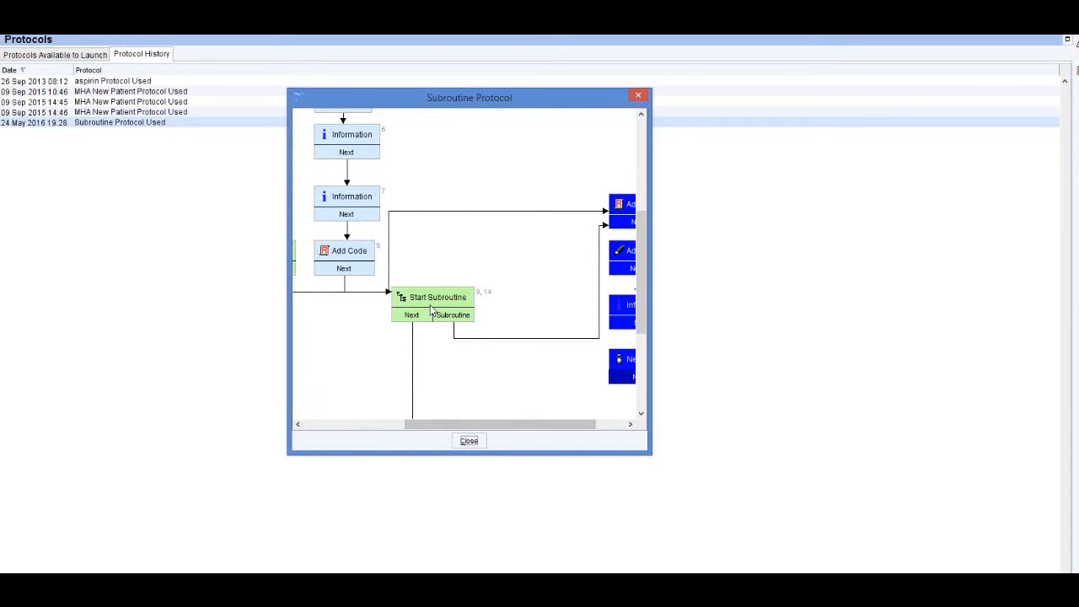
mouse_move(458, 305)
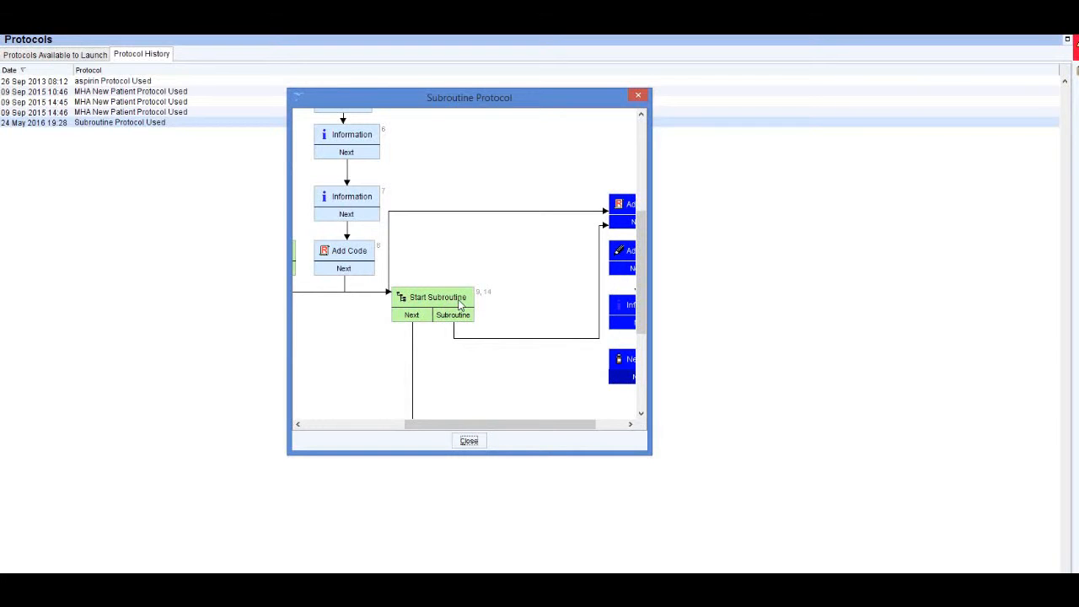
scroll("right", 3)
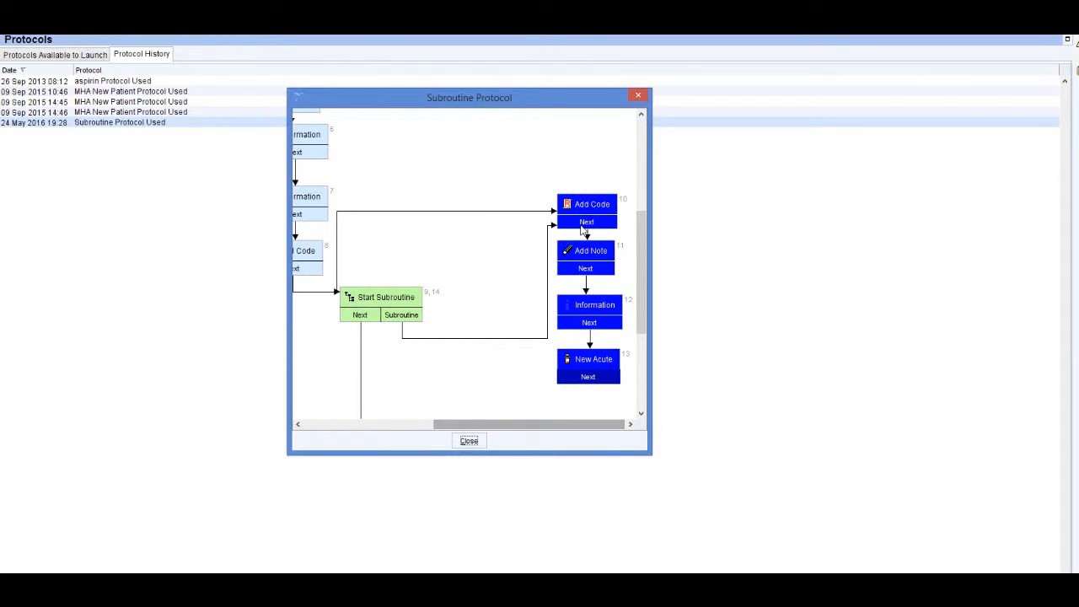
mouse_move(600, 368)
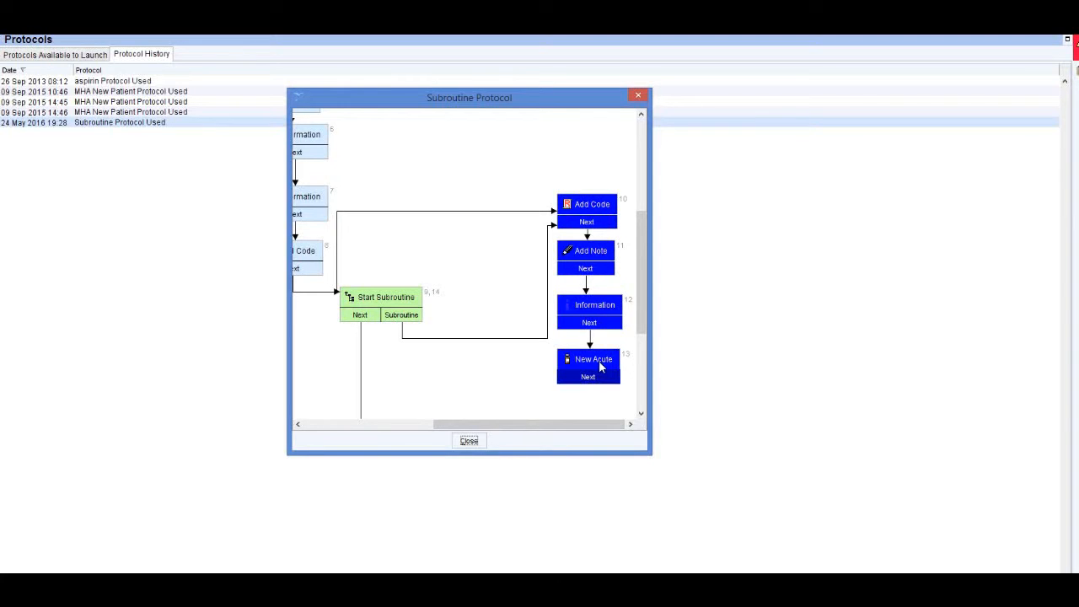
mouse_move(408, 303)
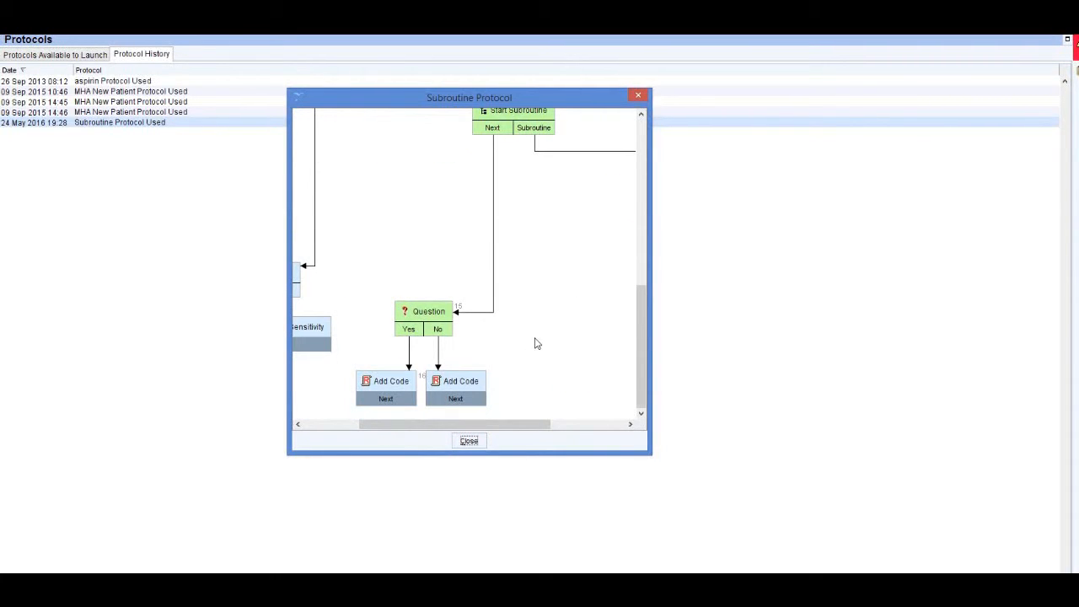
mouse_move(455, 381)
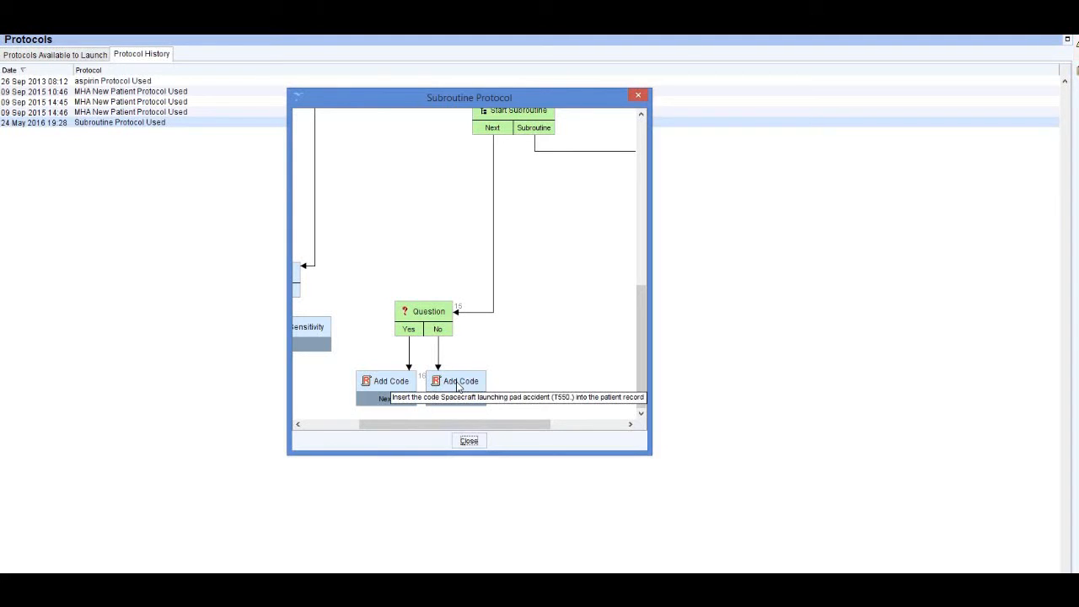